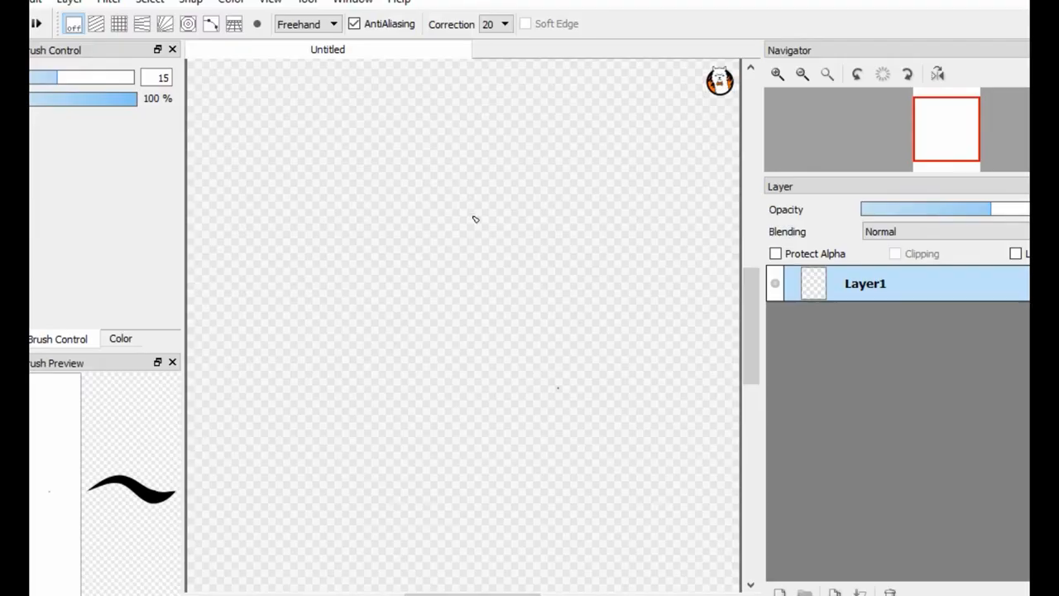
# Sketch the figure's rough standing shape in grey on Layer1
pyautogui.moveTo(459, 211); pyautogui.dragTo(430, 273)
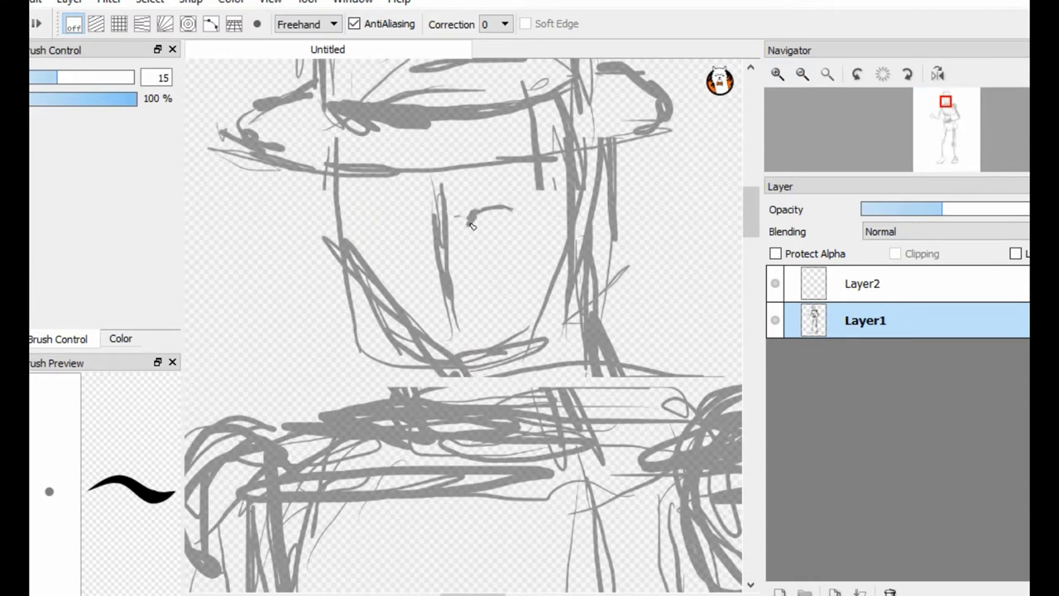
# Ink the face, nose and hat brim contours in black over the sketch
pyautogui.moveTo(376, 225); pyautogui.dragTo(509, 217)
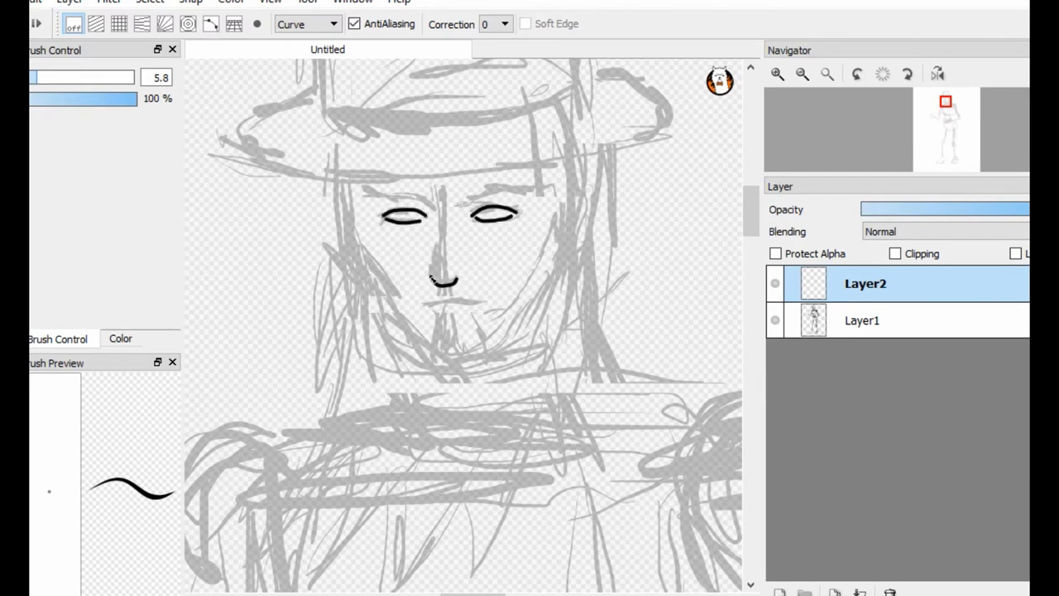
pyautogui.moveTo(360, 192); pyautogui.dragTo(546, 186)
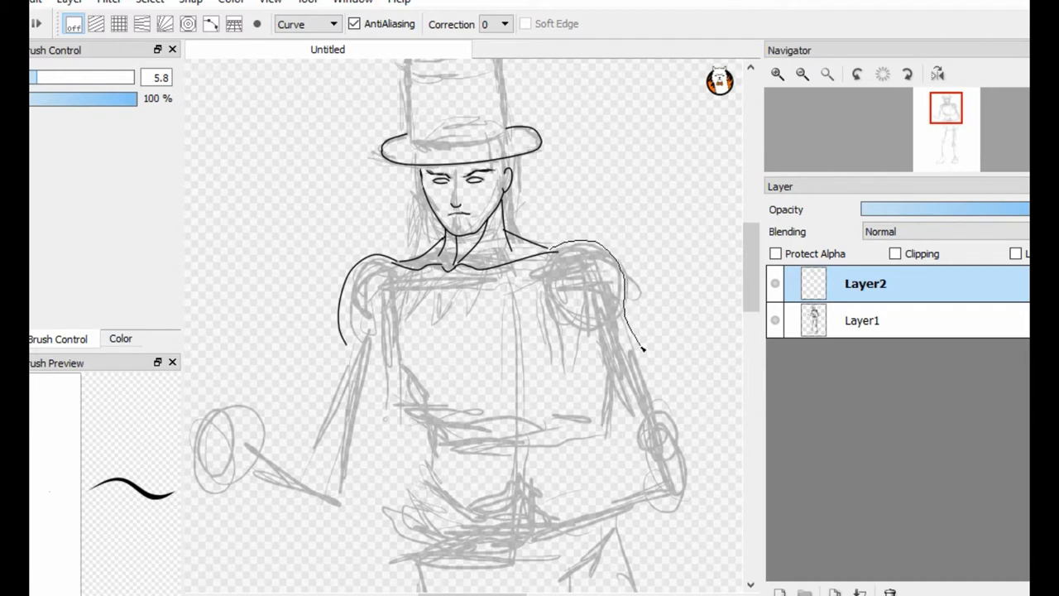
# Ink the chest line across the torso and the torso's side
pyautogui.click(865, 320)
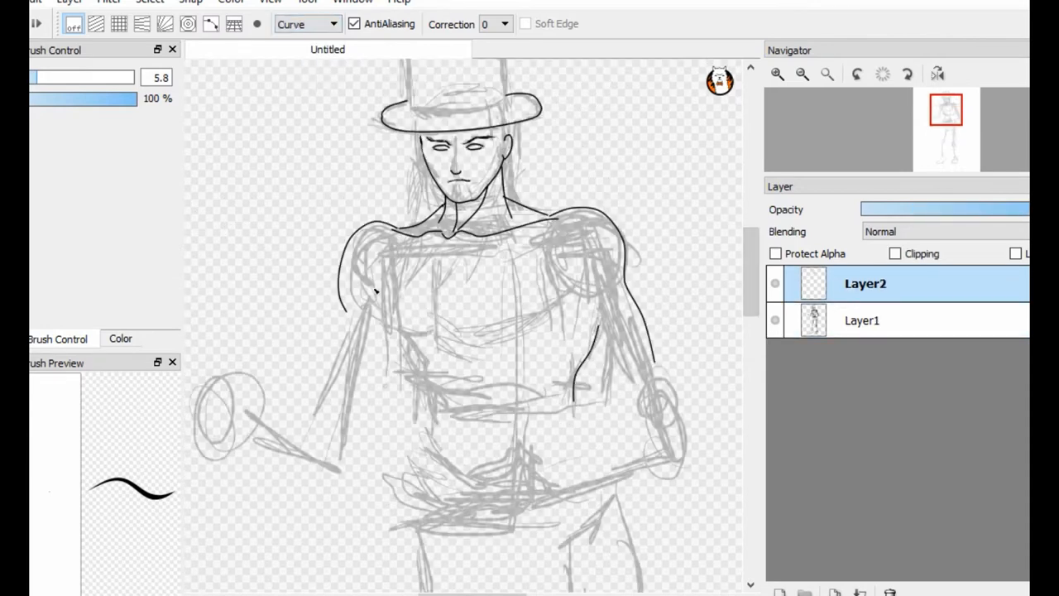
pyautogui.moveTo(377, 273); pyautogui.dragTo(575, 273)
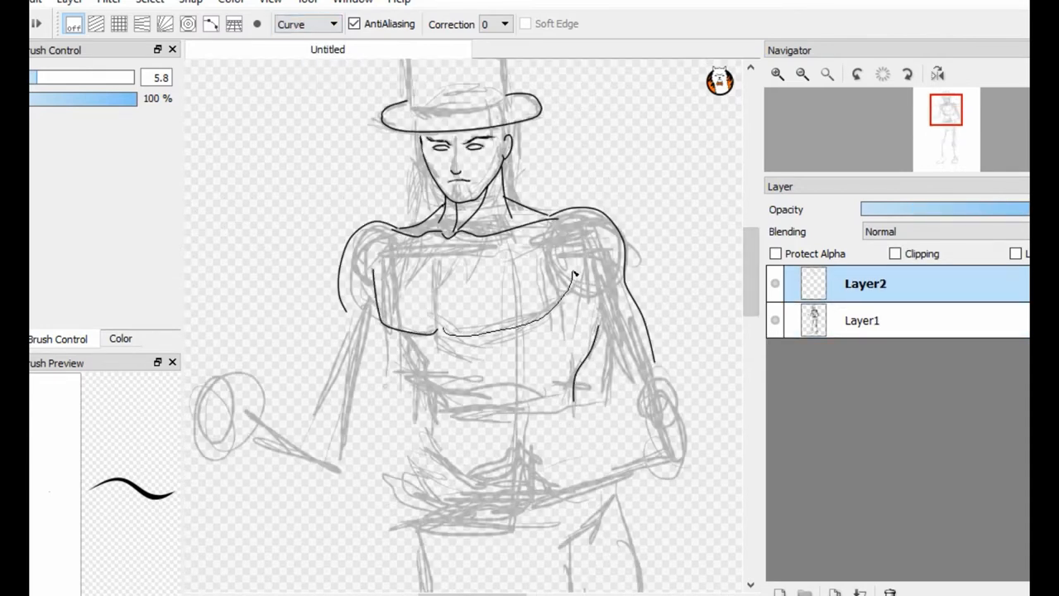
pyautogui.moveTo(575, 273); pyautogui.dragTo(360, 430)
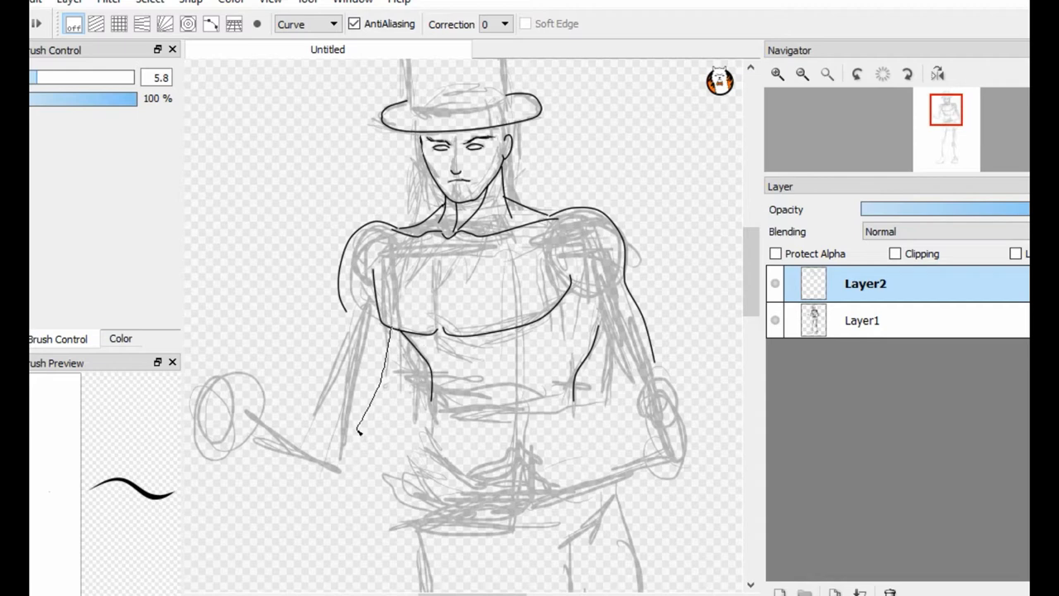
# Ink the inner leg line, knee and lower leg outline further down
pyautogui.scroll(-3)
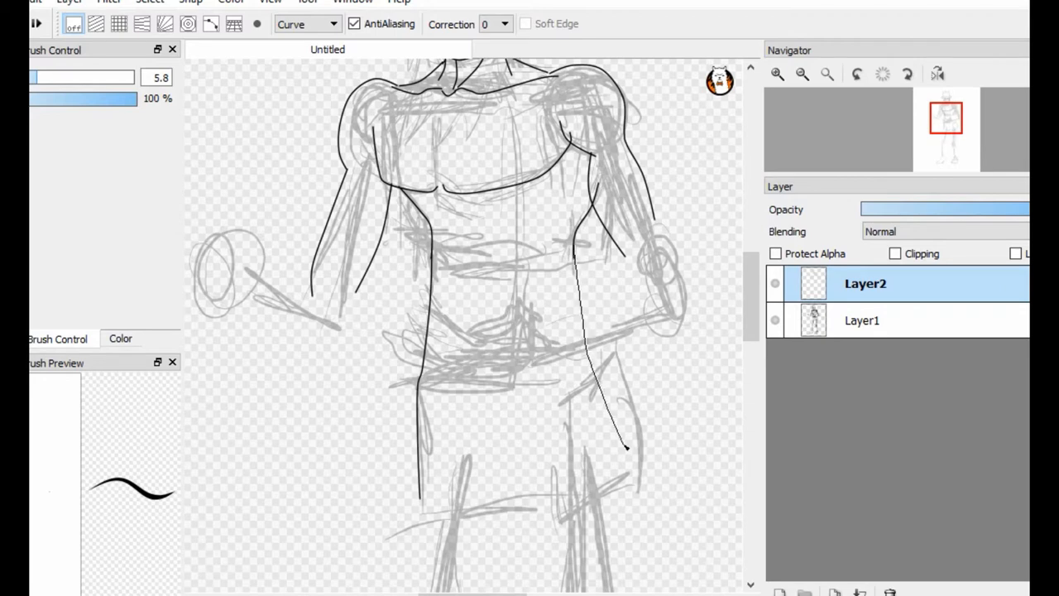
pyautogui.scroll(-3)
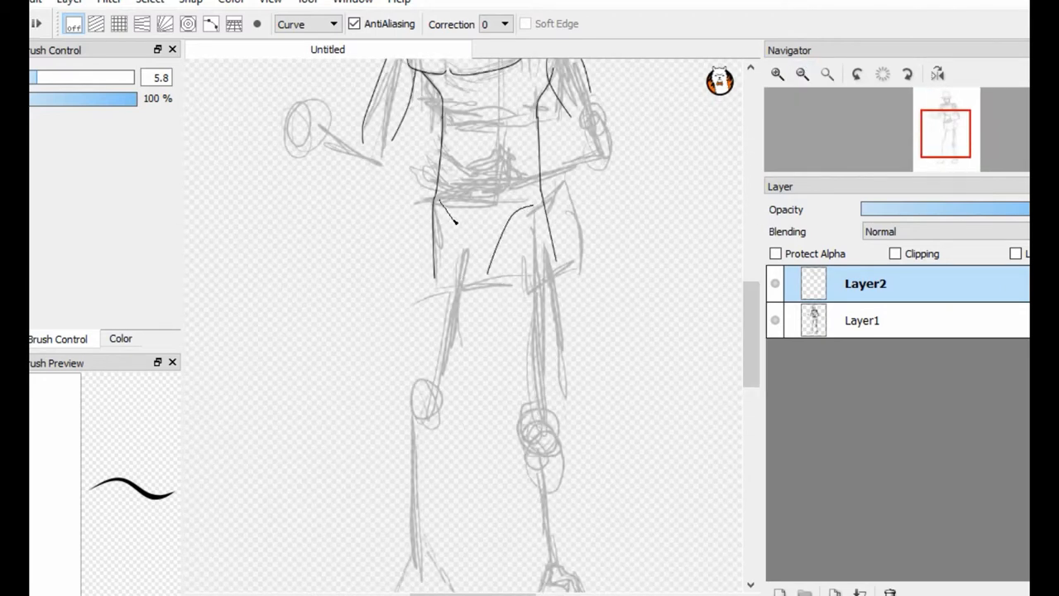
pyautogui.moveTo(447, 207); pyautogui.dragTo(453, 397)
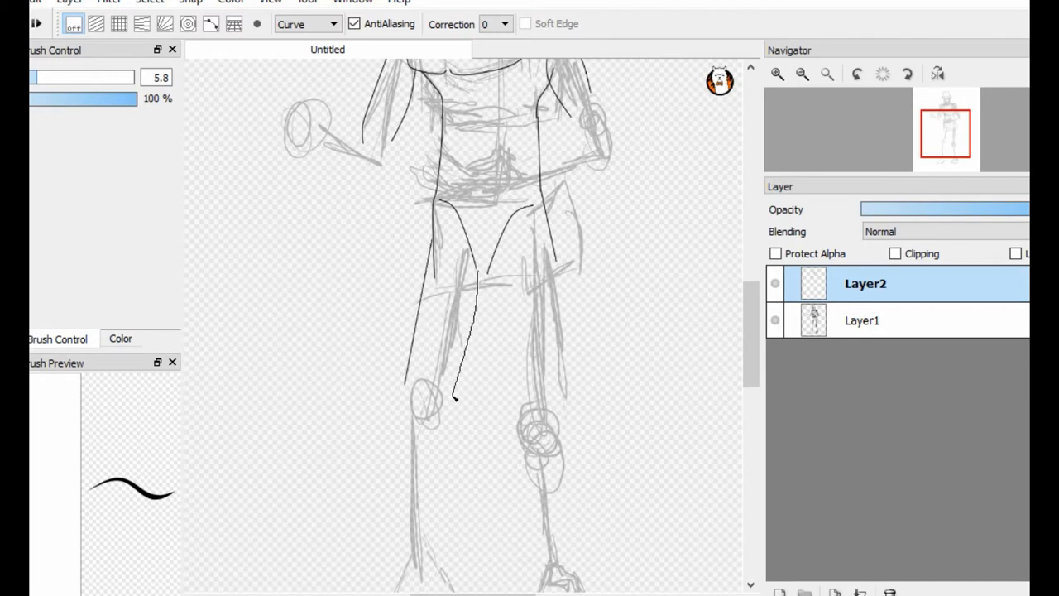
pyautogui.scroll(-3)
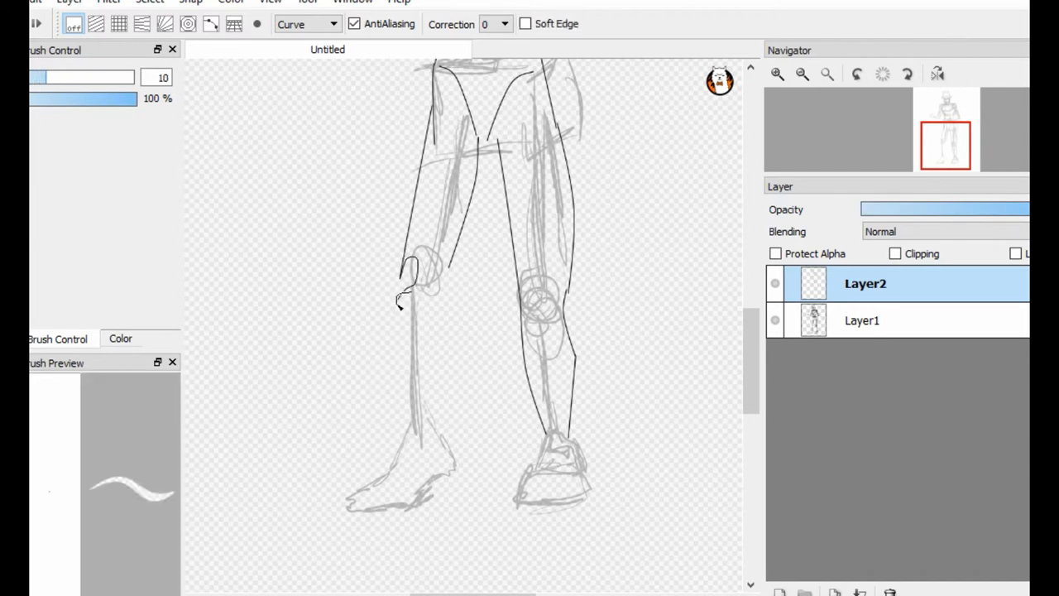
pyautogui.moveTo(406, 282); pyautogui.dragTo(411, 430)
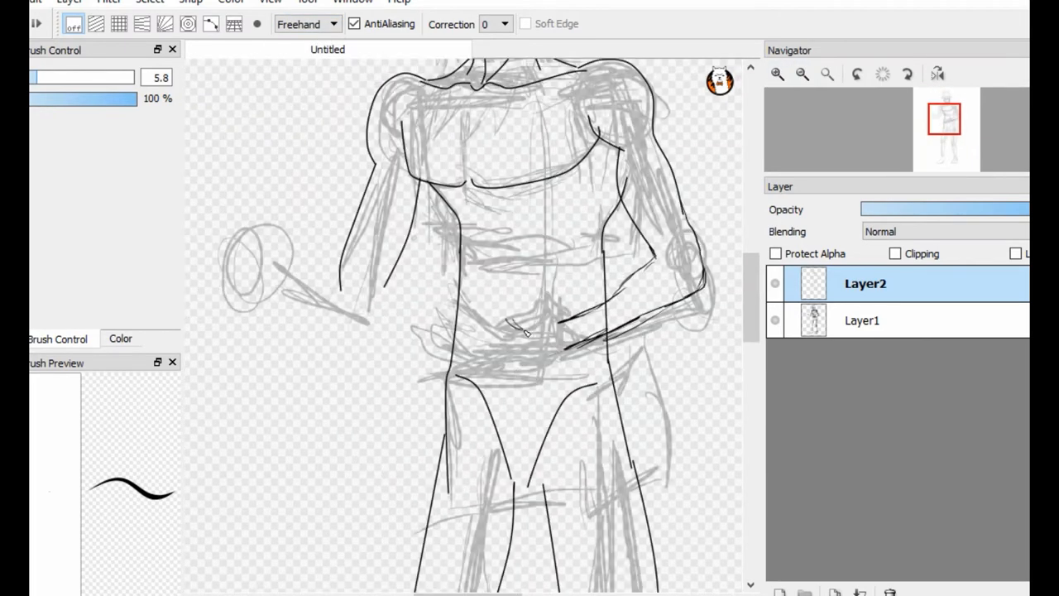
# Draw the belly hand, select it and warp it with Mesh Transform
pyautogui.moveTo(497, 314); pyautogui.dragTo(538, 347)
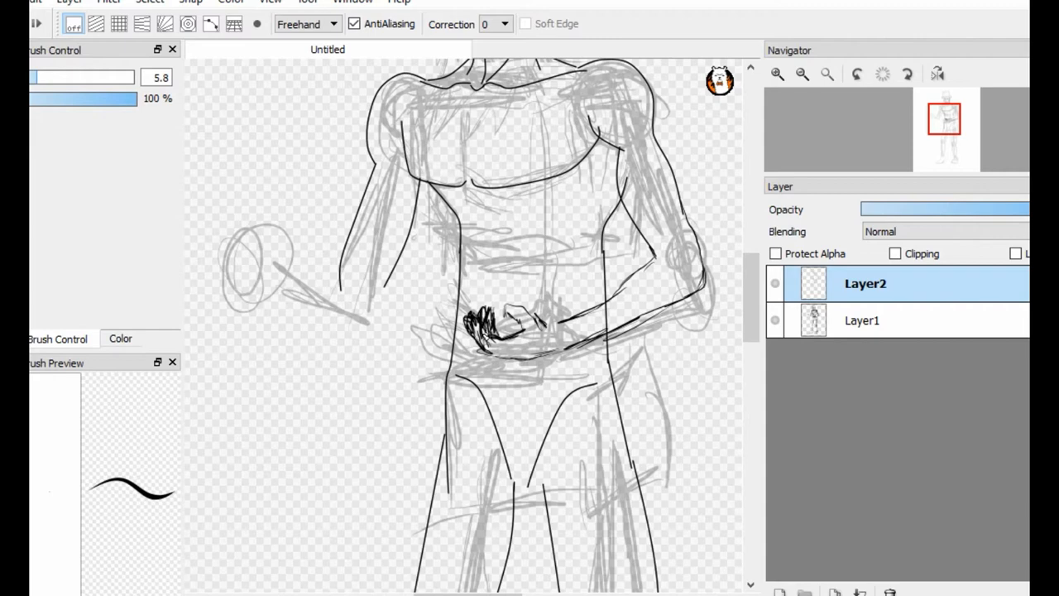
pyautogui.click(149, 3)
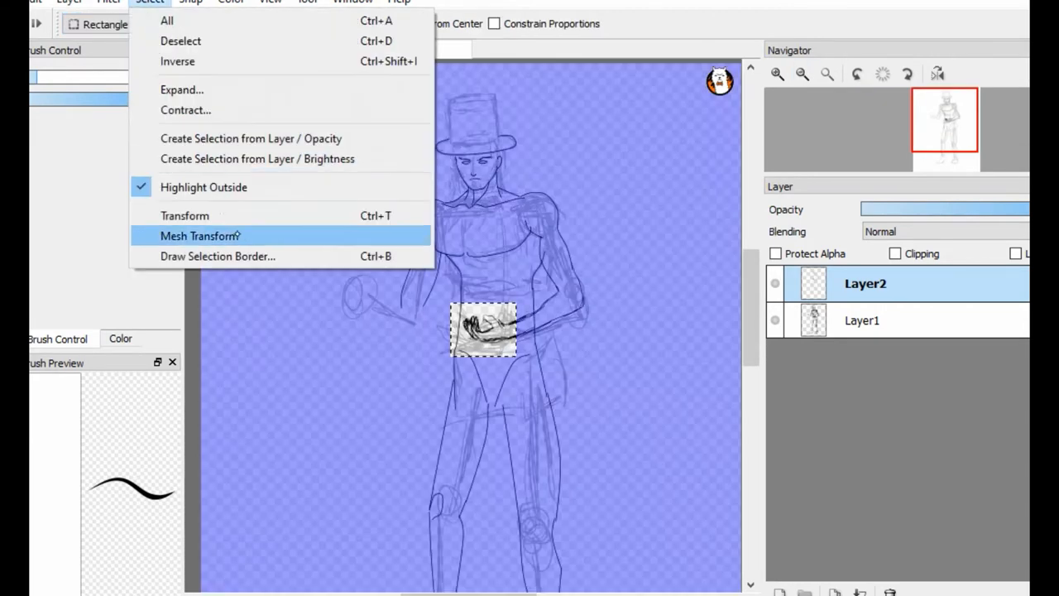
pyautogui.click(185, 215)
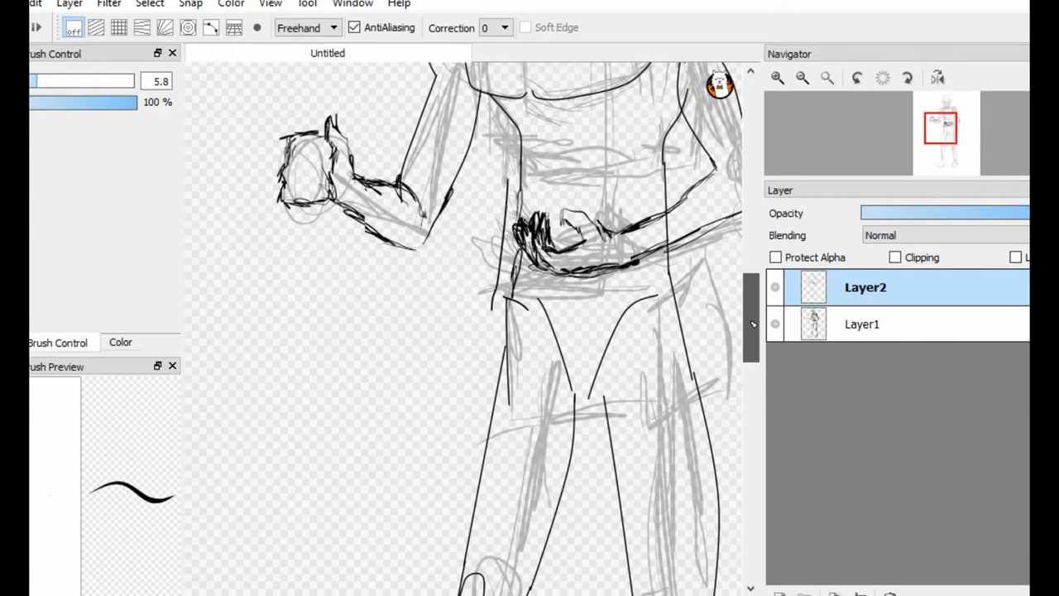
# Ink the toes of the right foot while scrolling down the figure
pyautogui.scroll(-3)
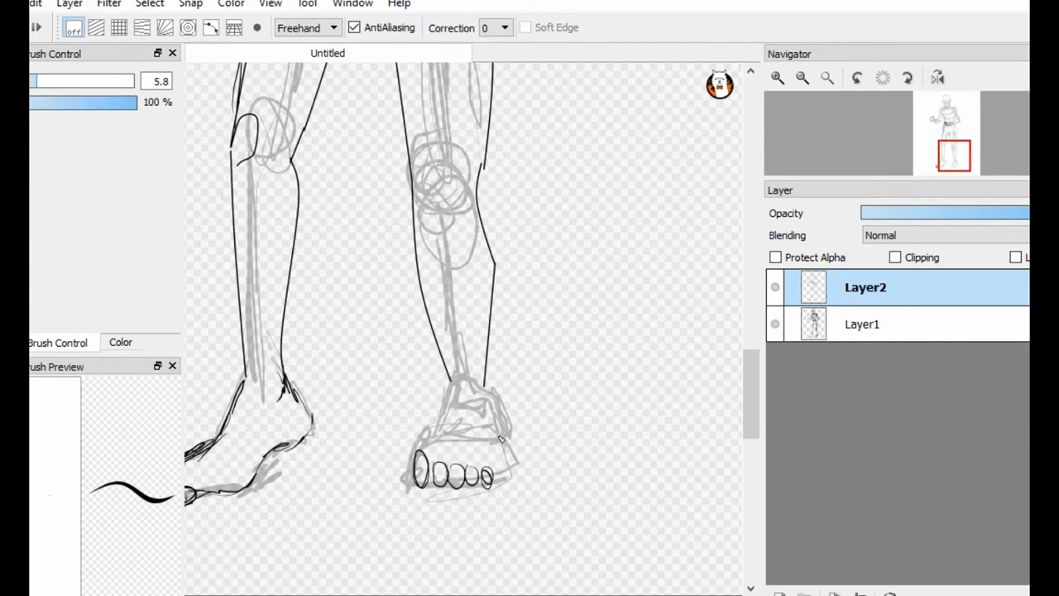
pyautogui.moveTo(450, 388); pyautogui.dragTo(496, 463)
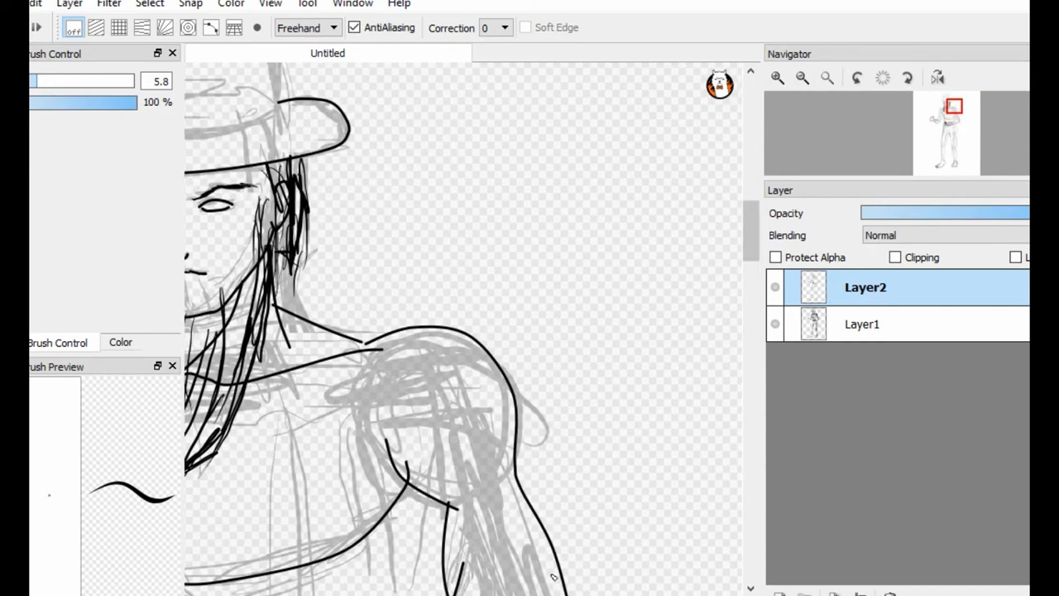
pyautogui.scroll(-3)
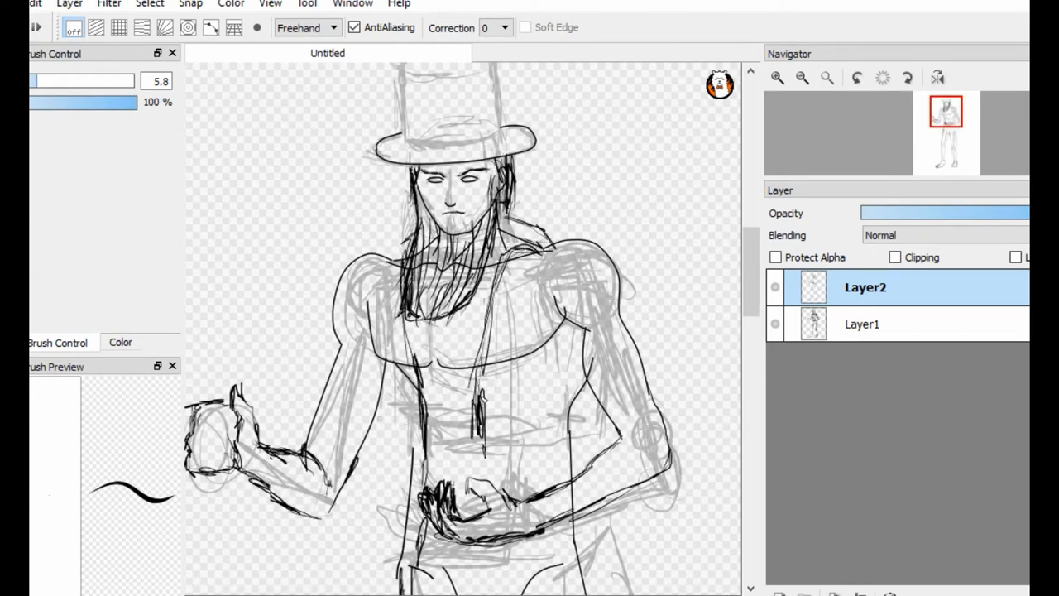
pyautogui.scroll(-3)
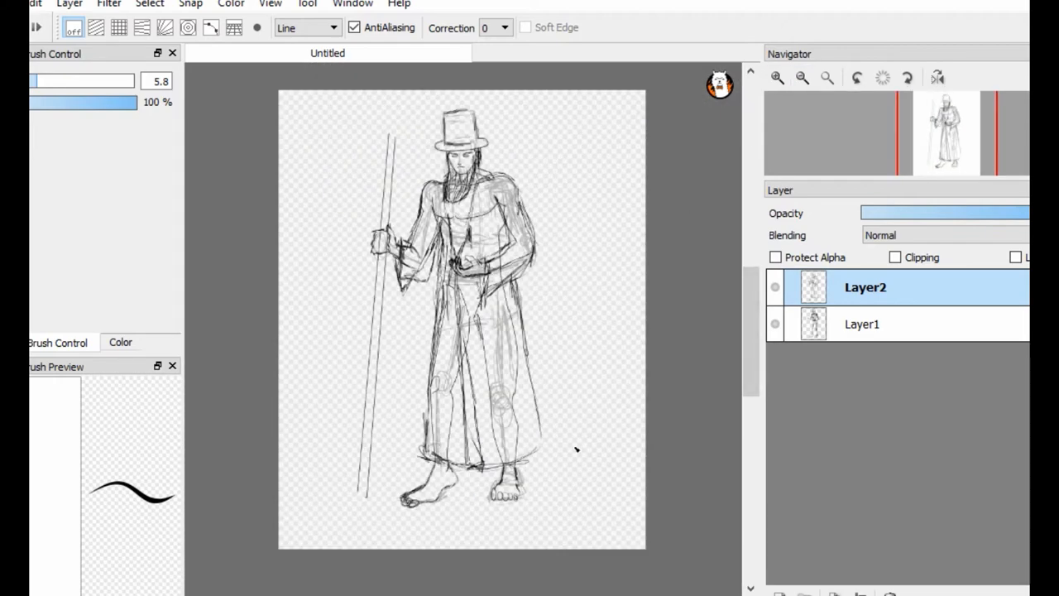
# Select around the left foot, then ink the staff-top curl and beard strands
pyautogui.click(150, 4)
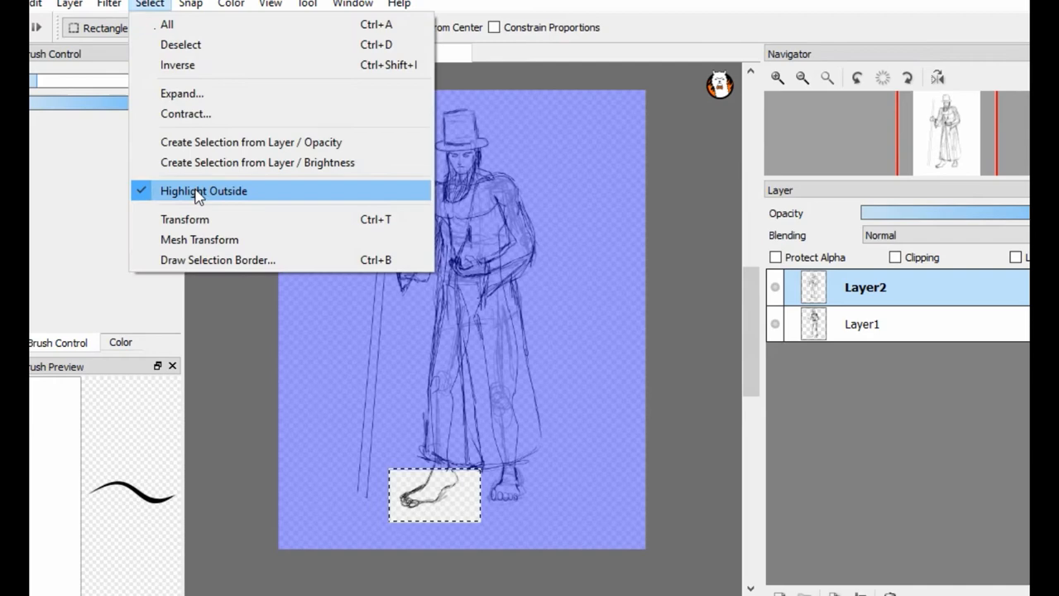
pyautogui.click(204, 190)
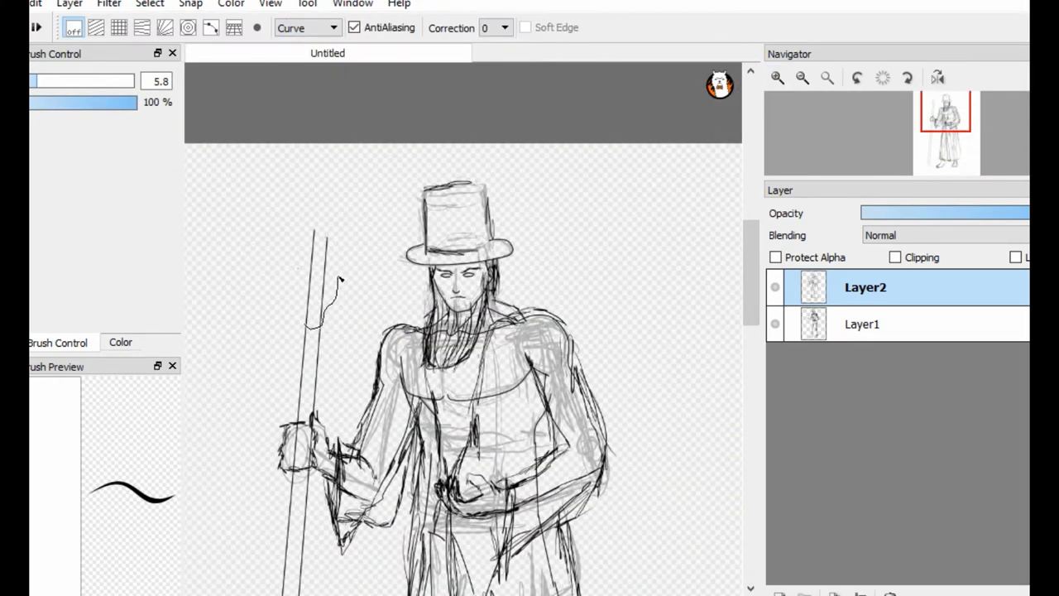
pyautogui.moveTo(318, 294); pyautogui.dragTo(289, 244)
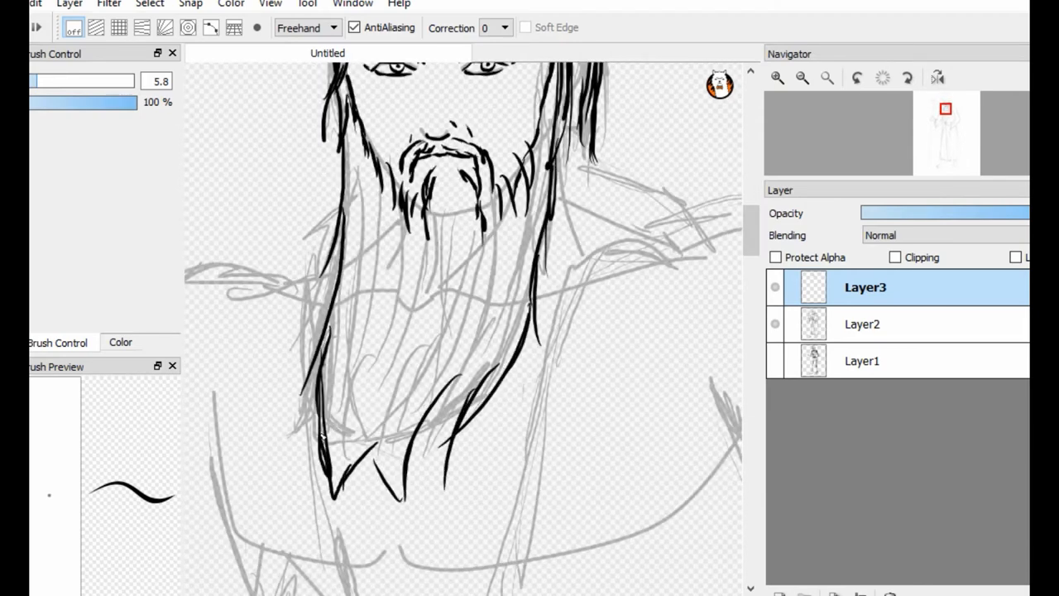
pyautogui.moveTo(347, 430); pyautogui.dragTo(463, 373)
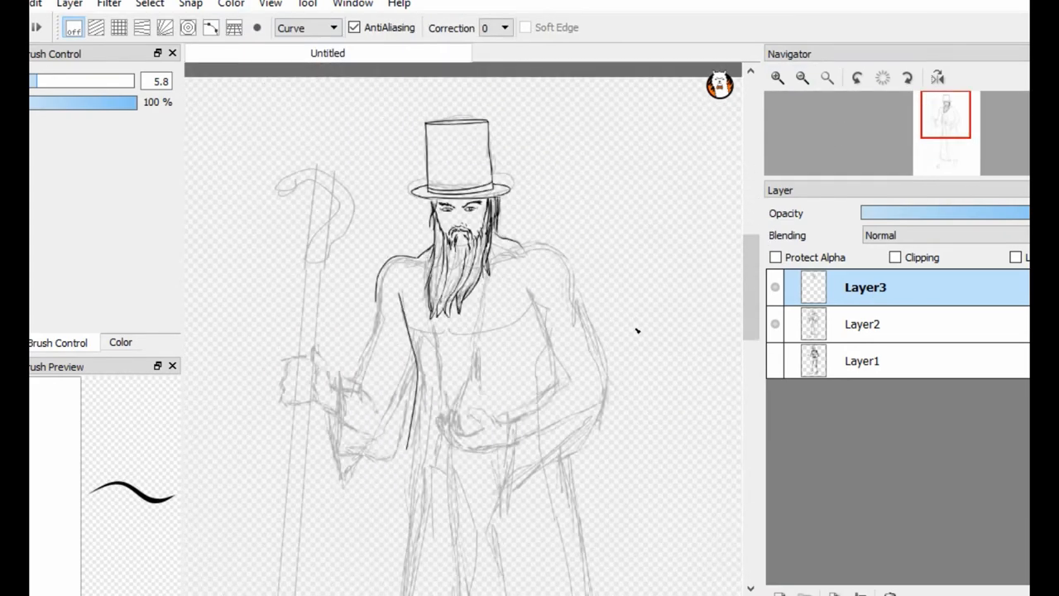
# Ink the shoulder, staff-gripping fingers and robe front edge, toggling the sketch to check
pyautogui.moveTo(373, 298); pyautogui.dragTo(346, 511)
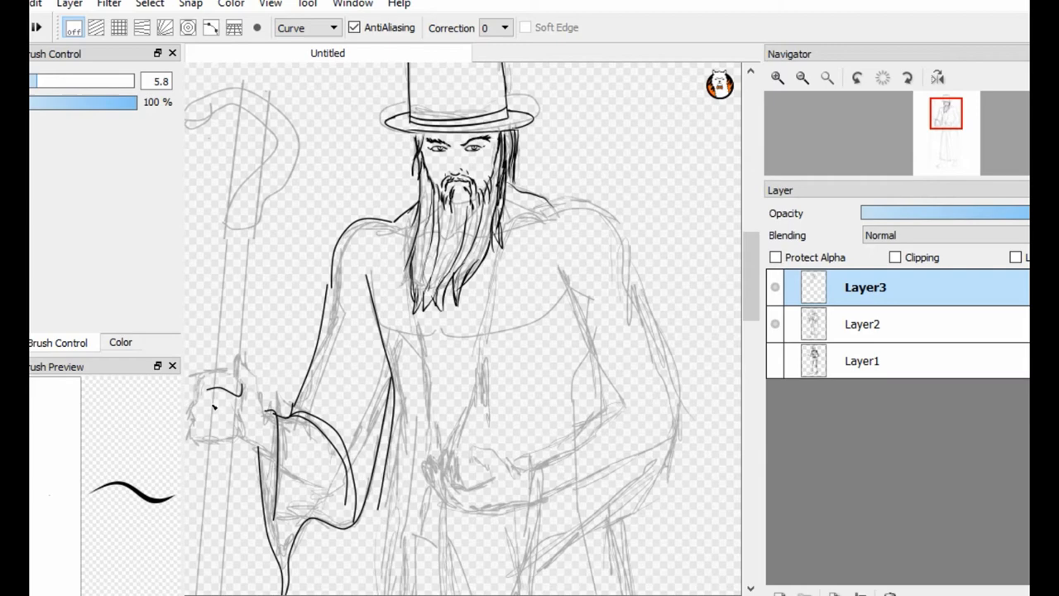
pyautogui.moveTo(235, 377); pyautogui.dragTo(215, 434)
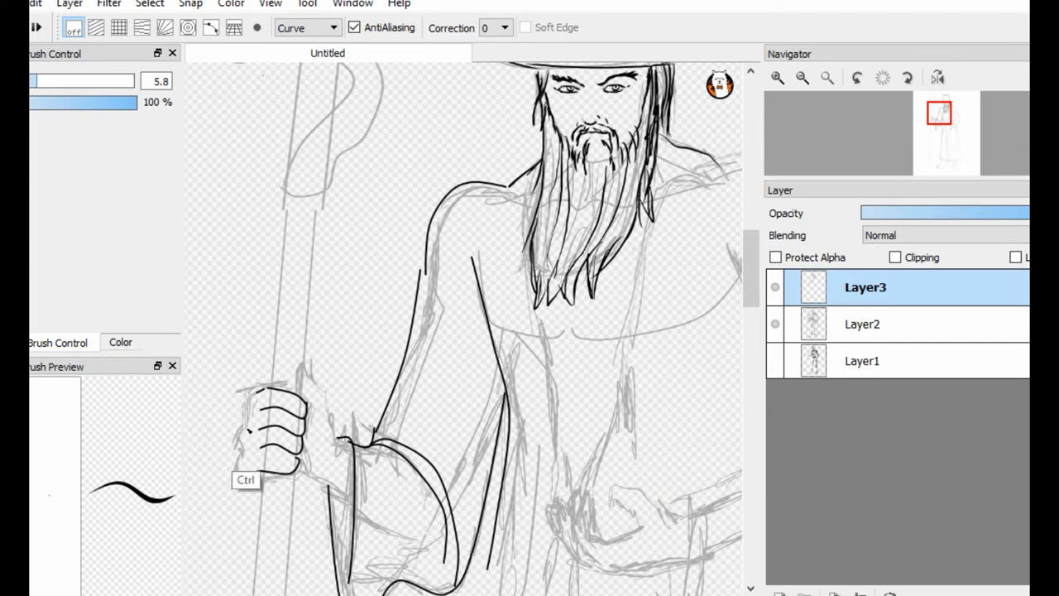
pyautogui.click(306, 27)
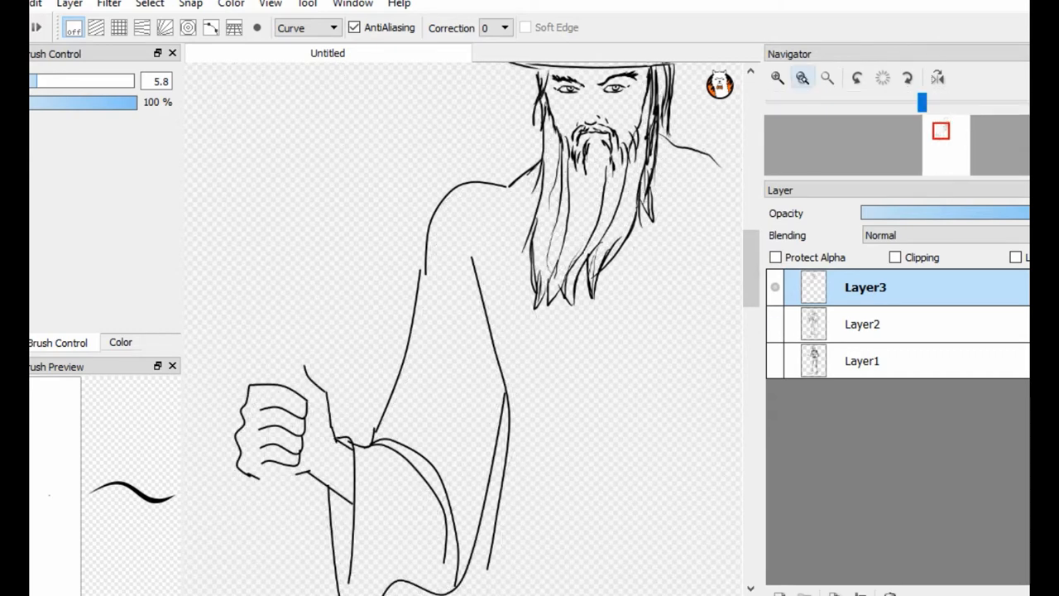
pyautogui.click(775, 324)
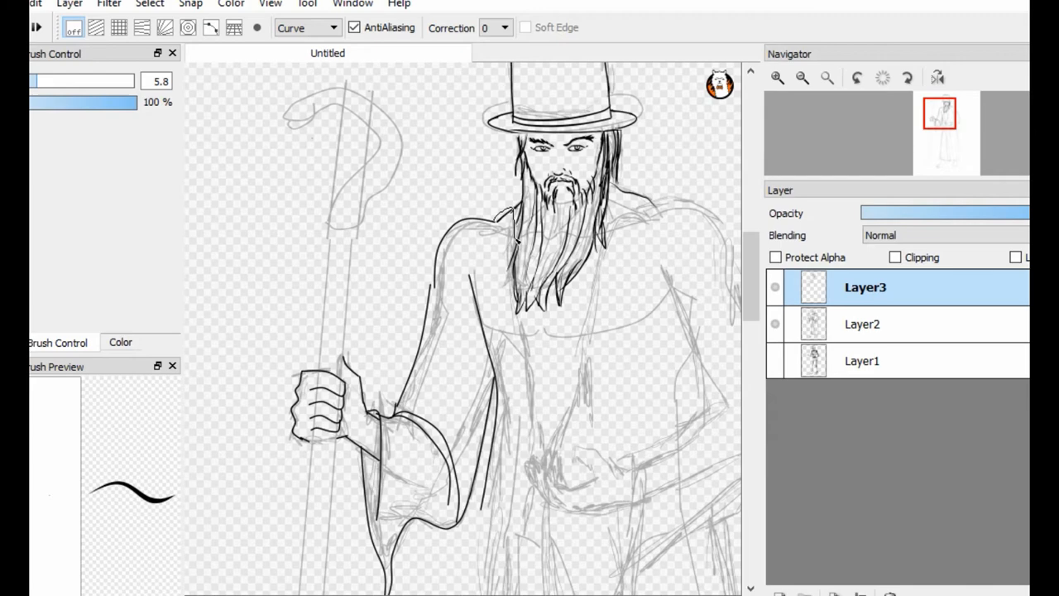
pyautogui.moveTo(616, 198); pyautogui.dragTo(584, 381)
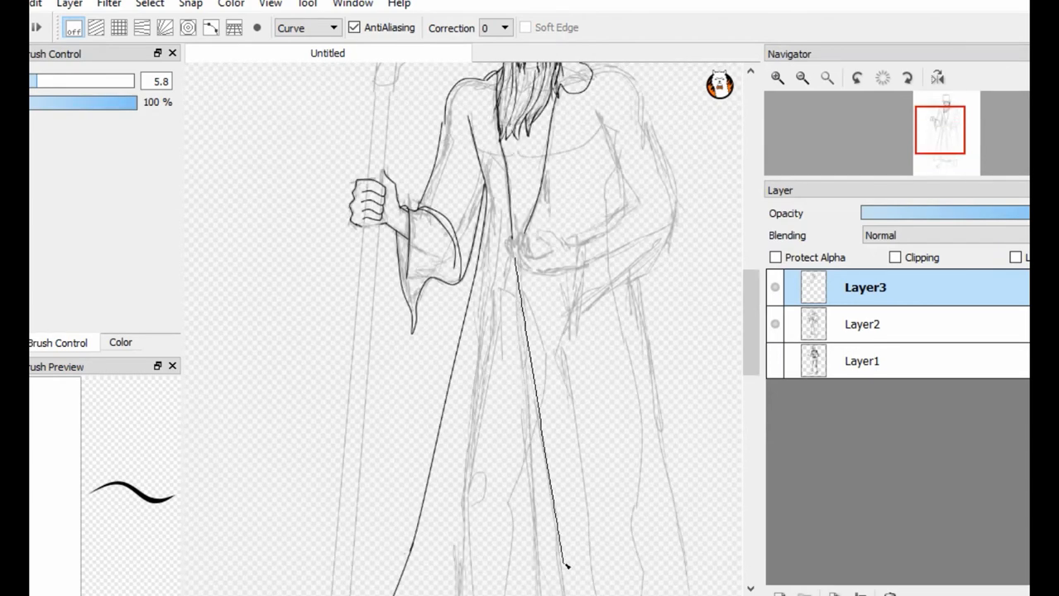
# Scroll down to the robe's lower hem and bare foot
pyautogui.scroll(-3)
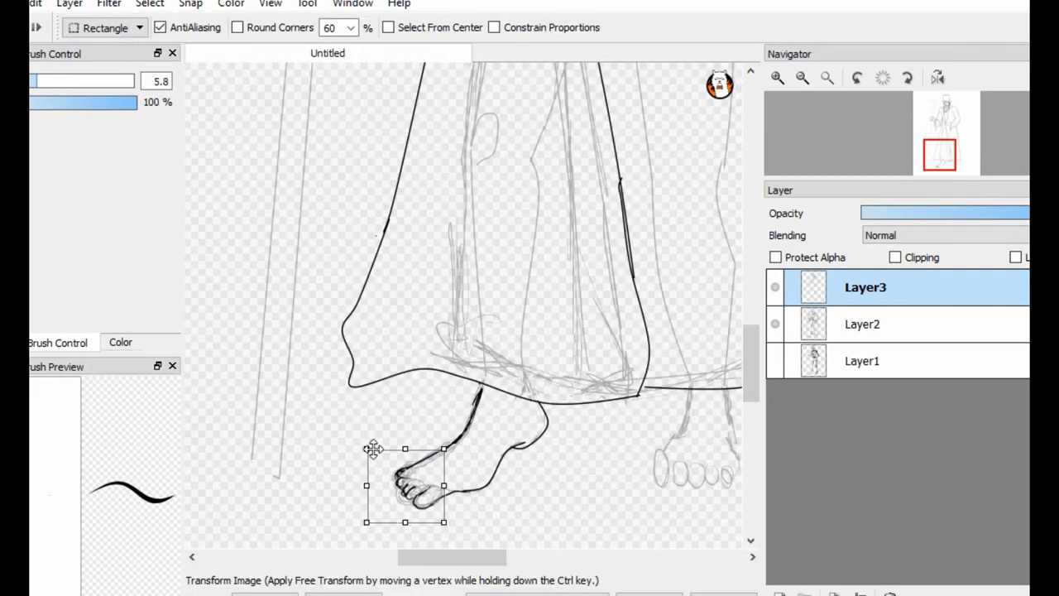
# Scroll the canvas to bring the right sleeve, chest hand and staff into view
pyautogui.scroll(-3)
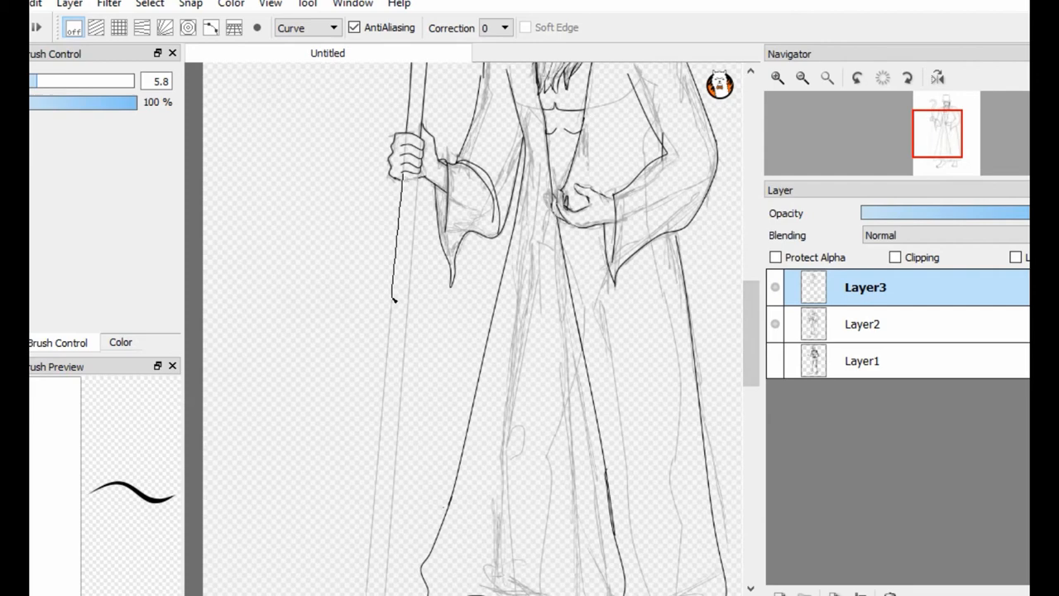
# Scroll the canvas to the chest hand for touch-ups on Layer4
pyautogui.scroll(-3)
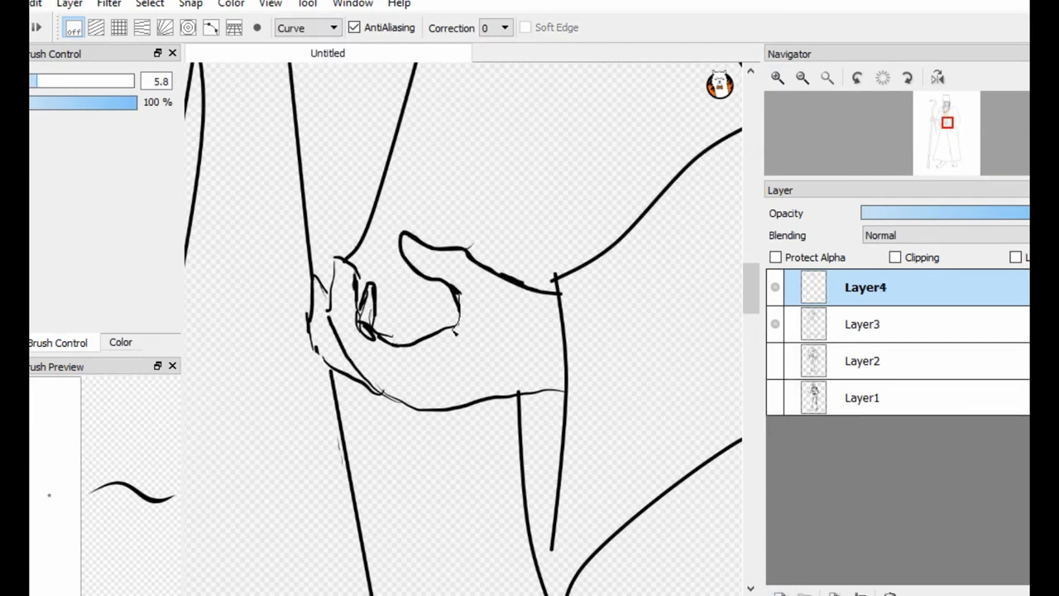
# Erase stray lines around the feet on Layer3, set the pen to Curve, and select Layer4
pyautogui.moveTo(355, 298); pyautogui.dragTo(446, 339)
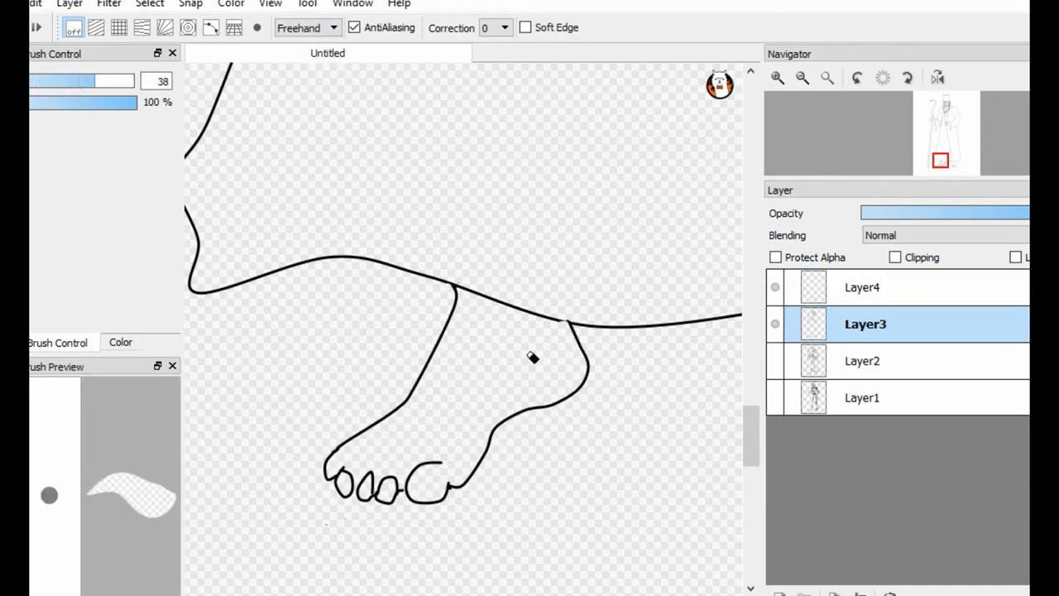
pyautogui.click(332, 28)
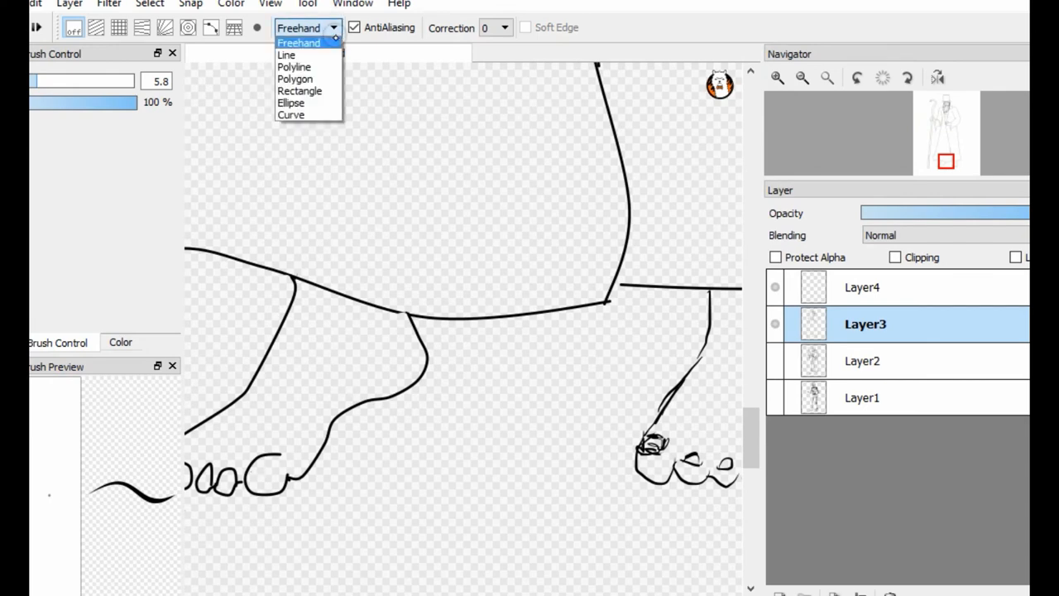
pyautogui.click(291, 114)
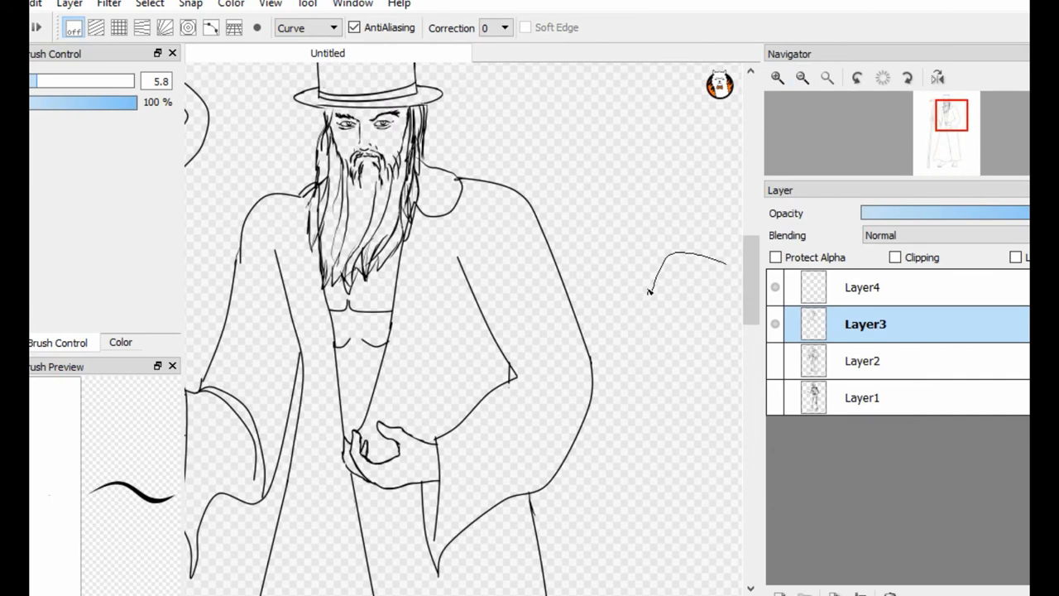
pyautogui.click(864, 287)
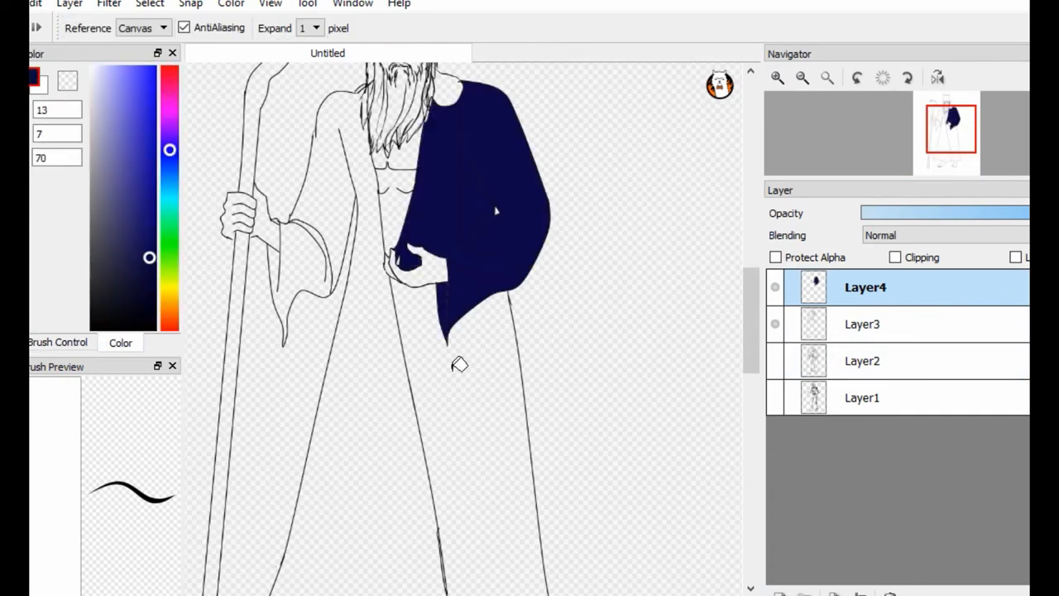
# Scroll down over the druid figure to reach the robe for flat colouring
pyautogui.scroll(-3)
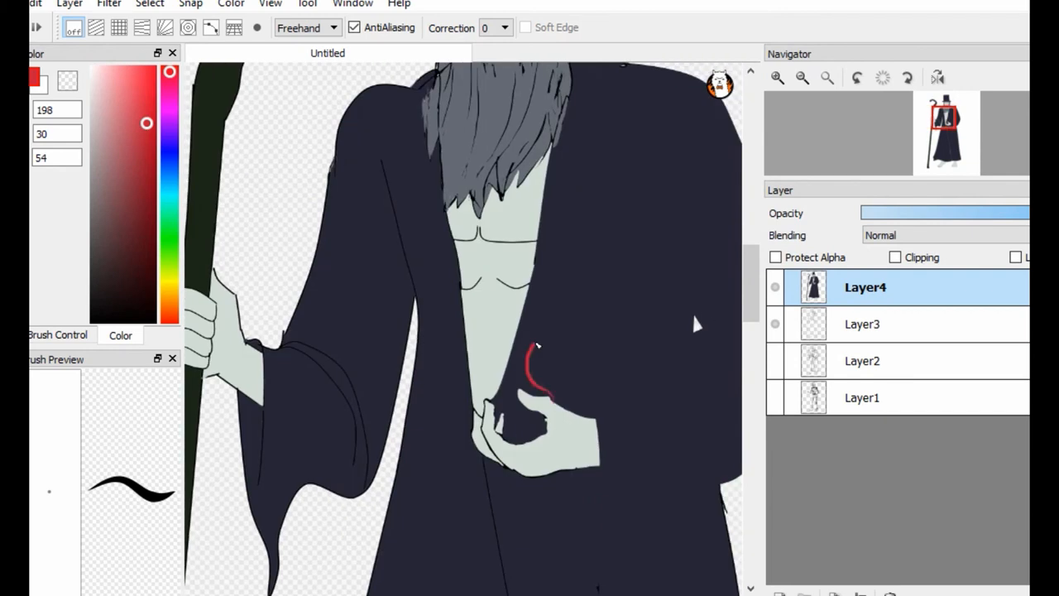
# Paint red flames at the druid's chest with the brush
pyautogui.moveTo(529, 331); pyautogui.dragTo(512, 430)
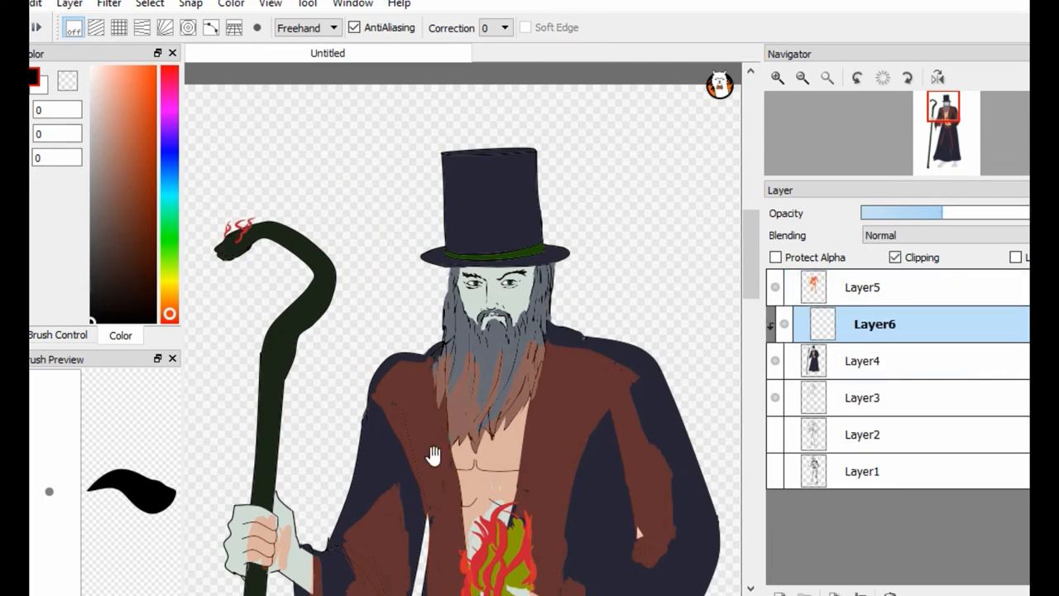
# Select Layer5 and pick an olive green colour
pyautogui.click(861, 287)
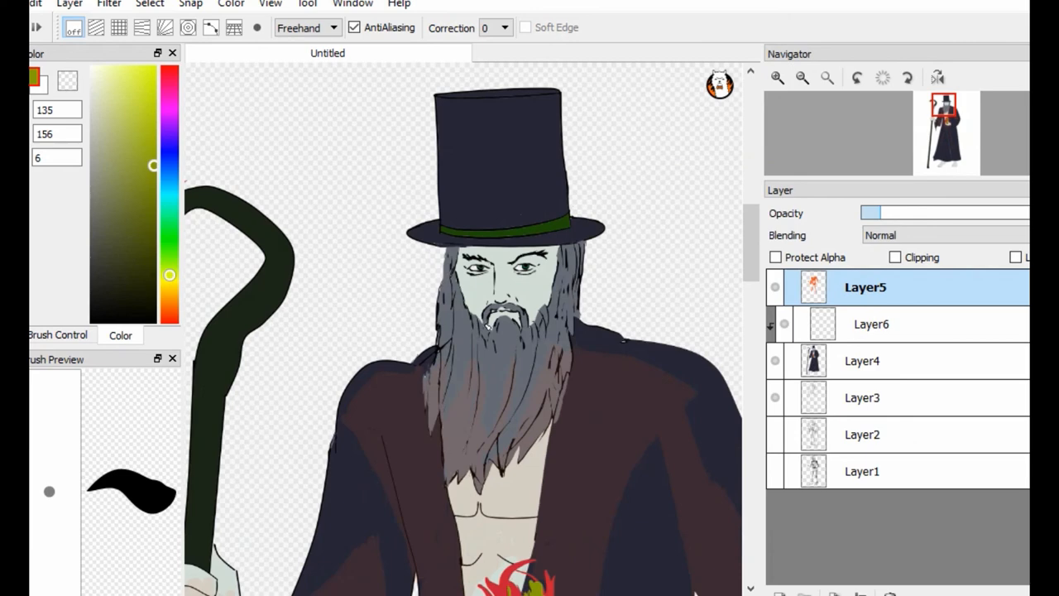
pyautogui.click(874, 324)
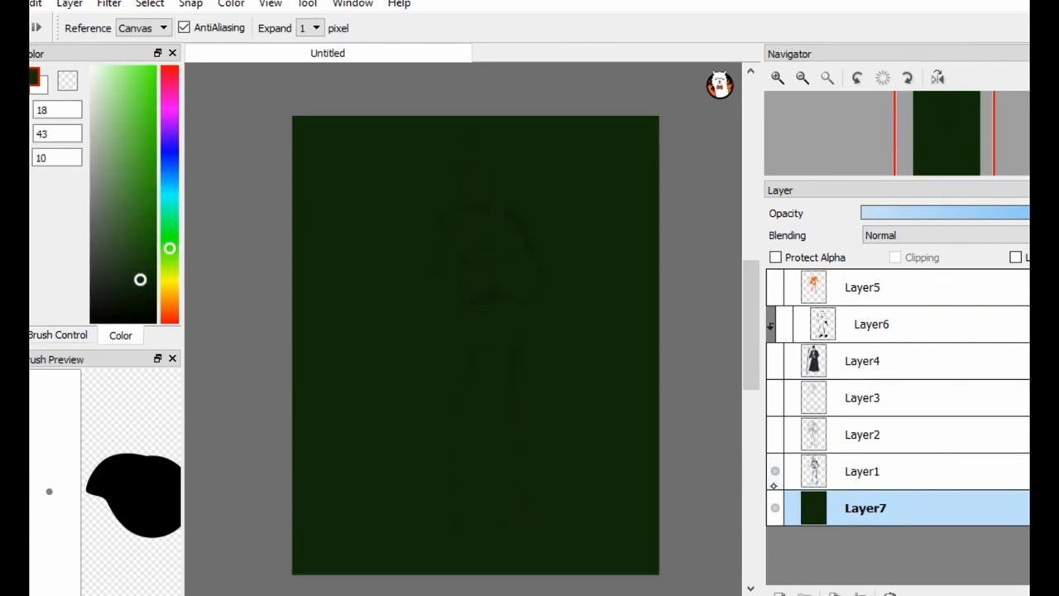
# Pick muted grey-green (112,132,119) and show the Layer6 robe shading
pyautogui.moveTo(170, 248); pyautogui.dragTo(170, 195)
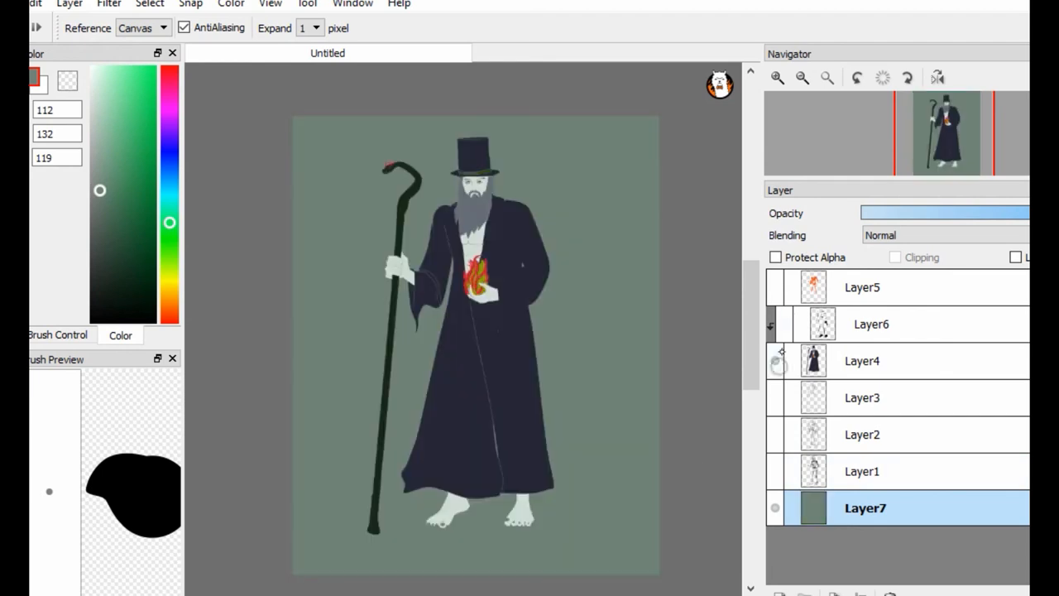
pyautogui.click(871, 324)
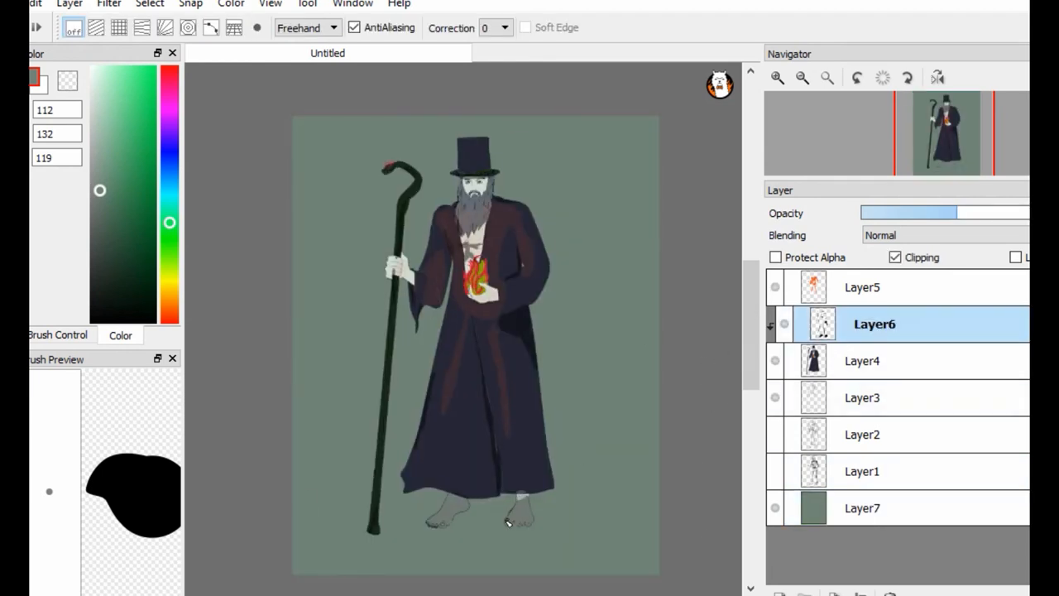